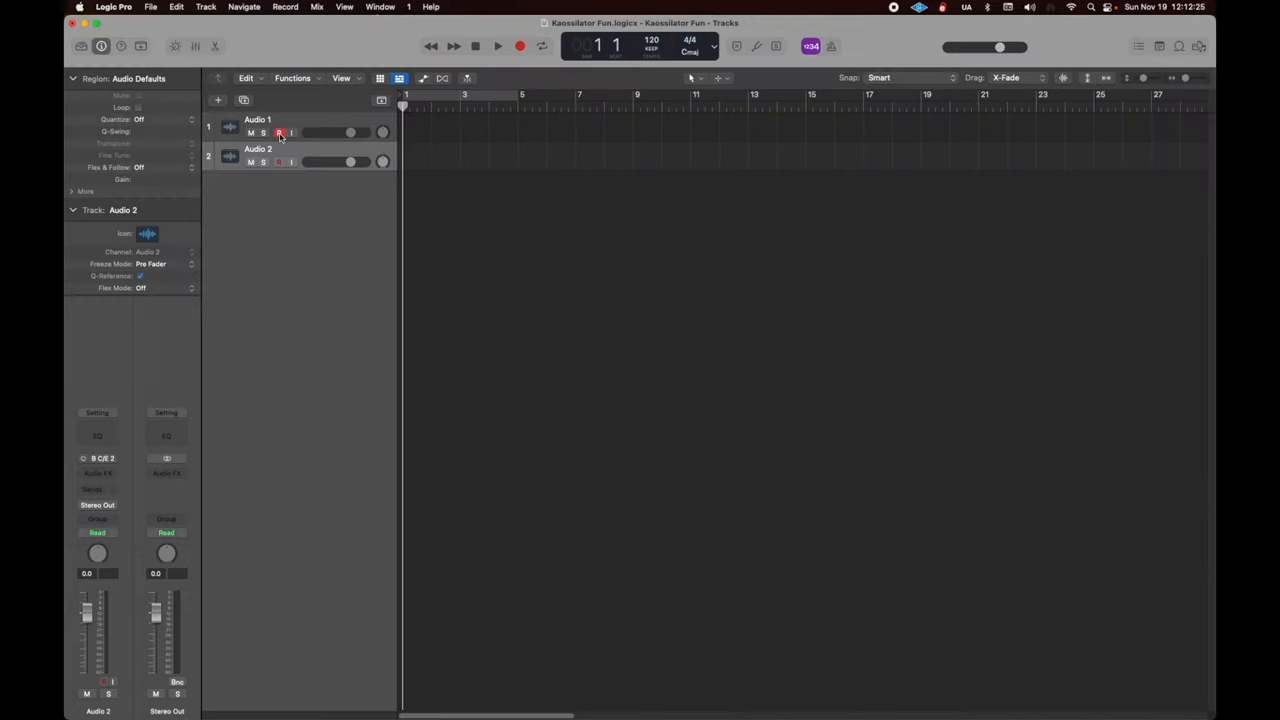
Record a few bars of Kassellator onto Audio 1 and Audio 2 simultaneously, then stop.
{"action": "left_click", "coordinate": [280, 132]}
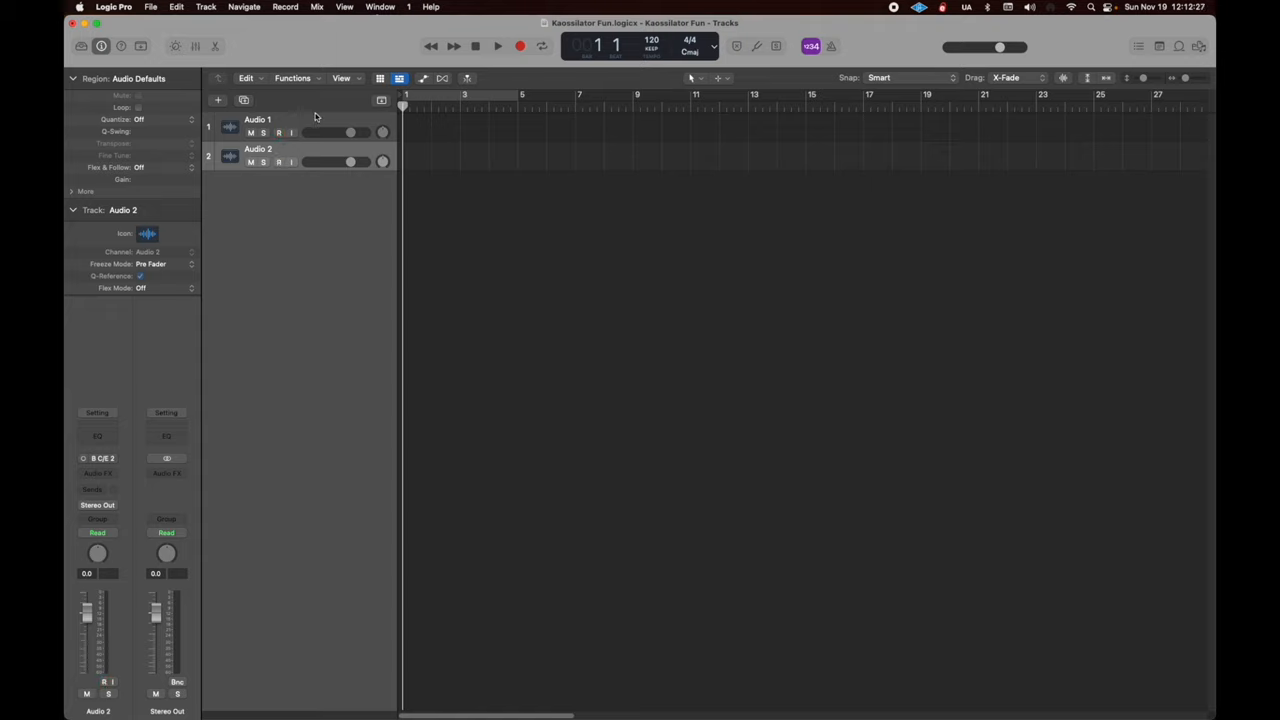
{"action": "left_click", "coordinate": [520, 46]}
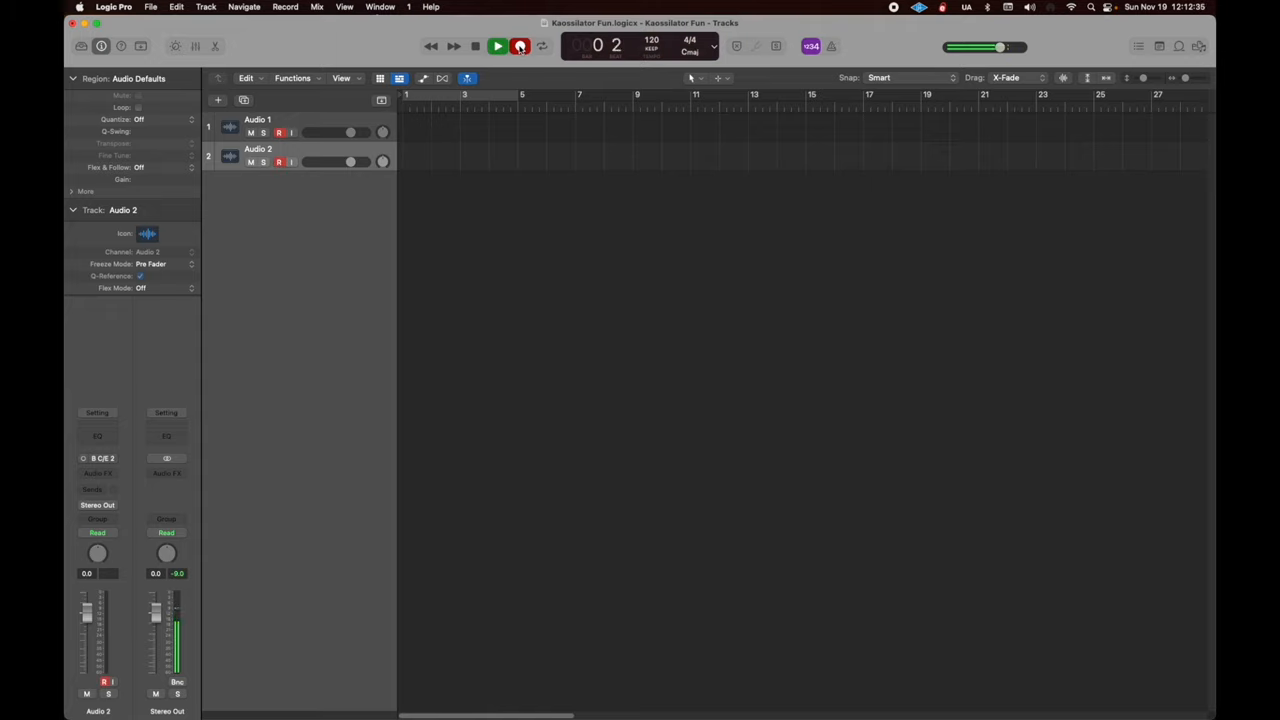
{"action": "left_click", "coordinate": [496, 46]}
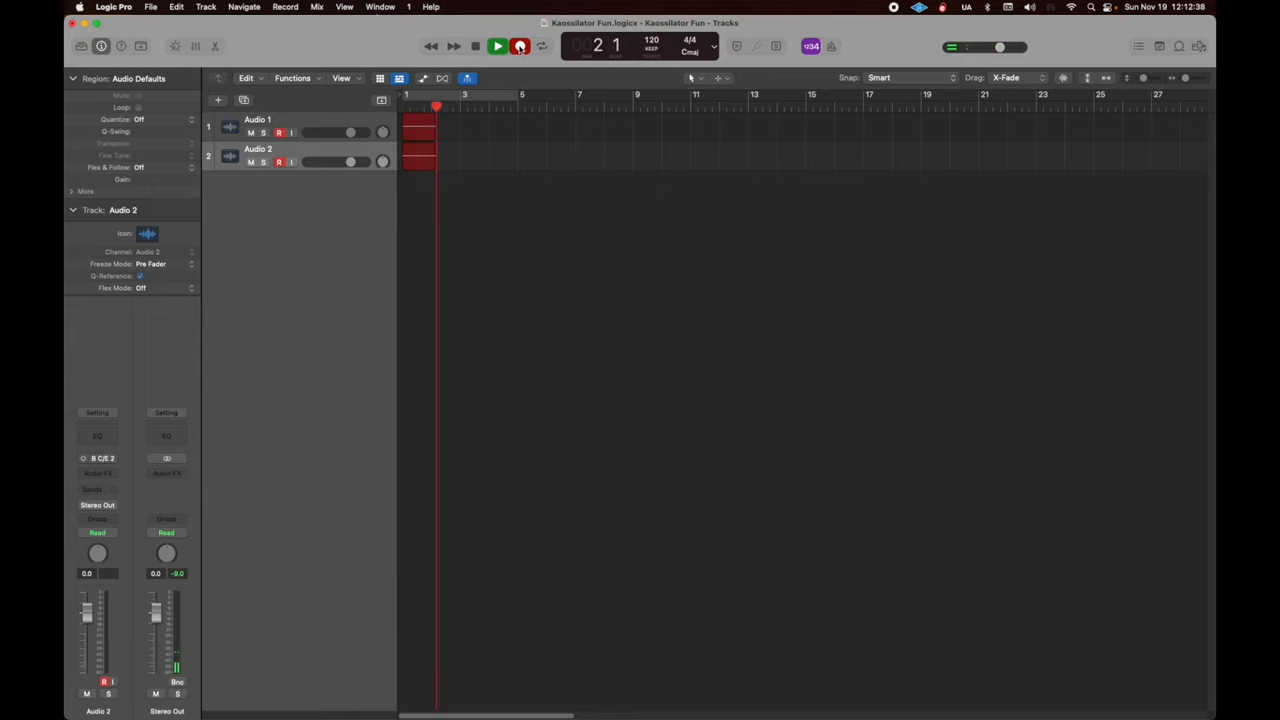
{"action": "left_click", "coordinate": [498, 46]}
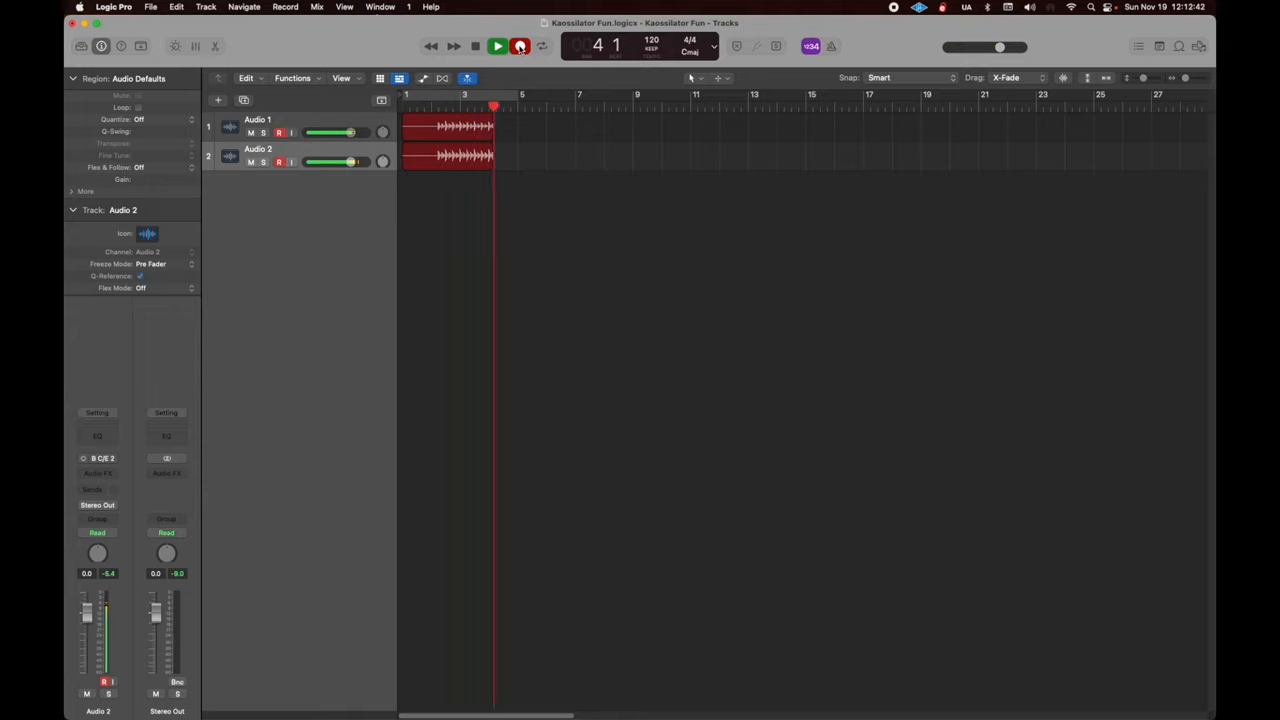
{"action": "left_click", "coordinate": [496, 46]}
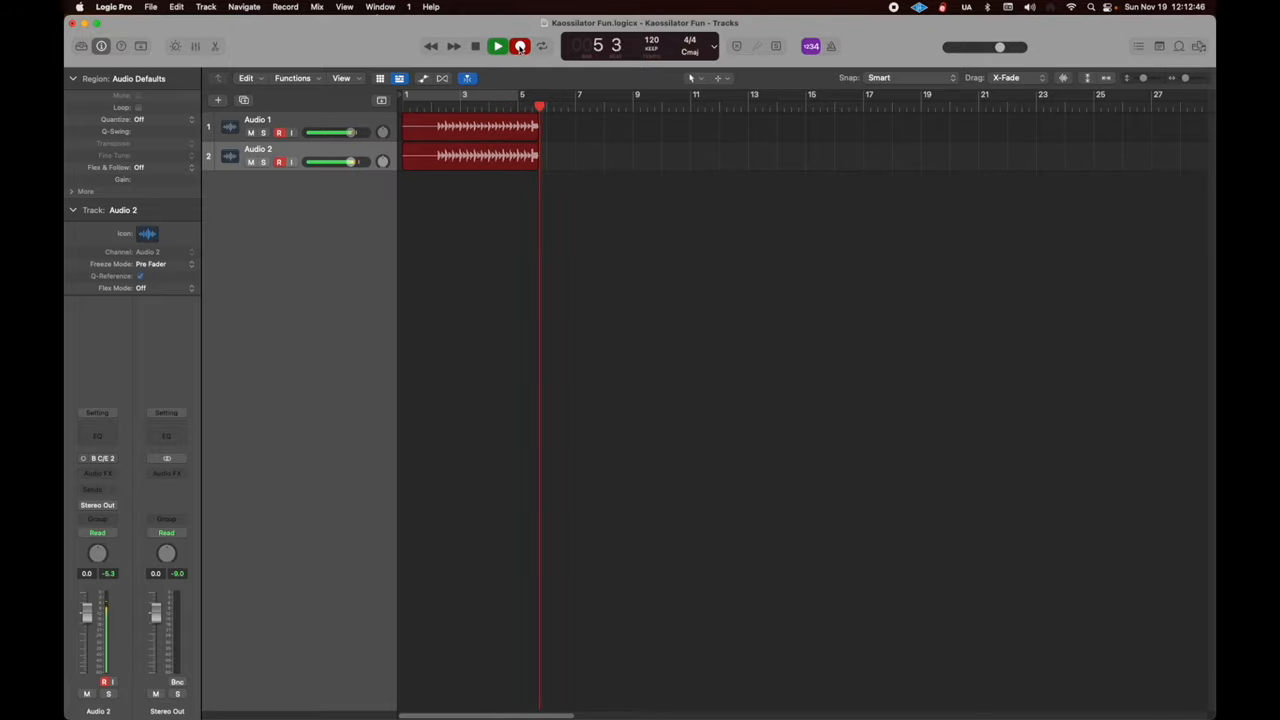
{"action": "left_click", "coordinate": [498, 46]}
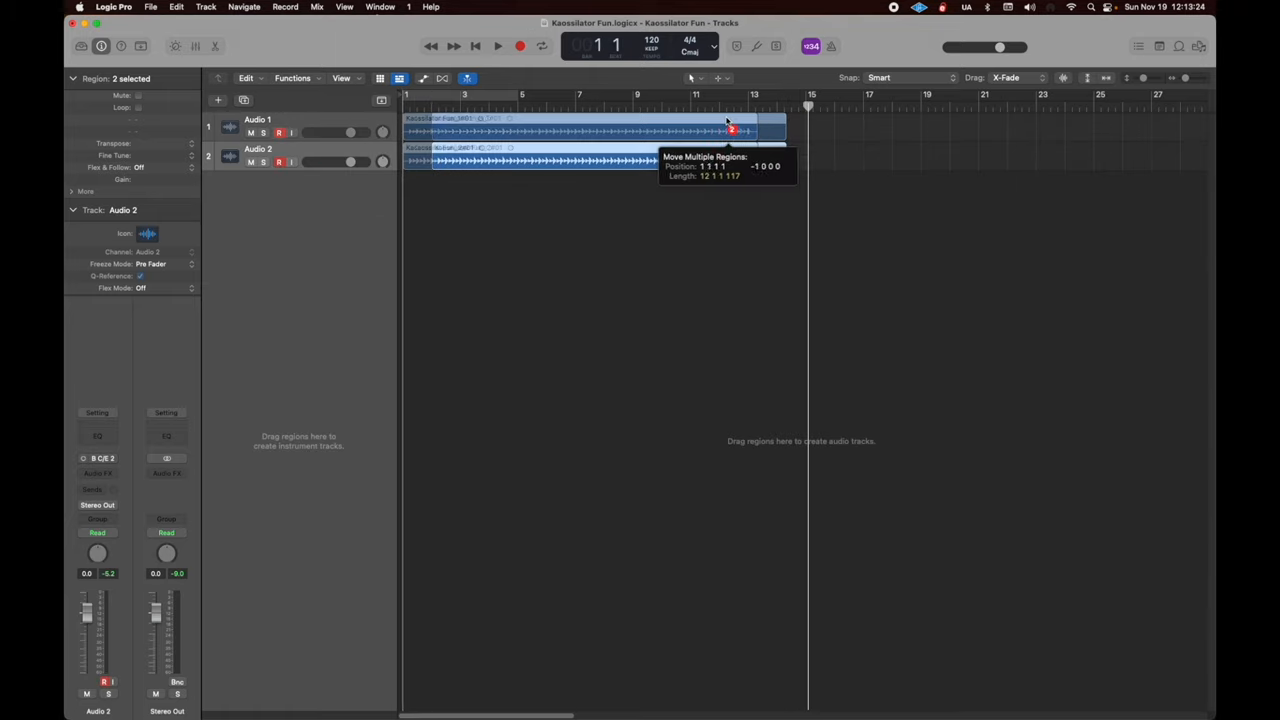
Trim both regions' empty starts to the first transient and move them to begin at bar 1.
{"action": "left_click_drag", "start_coordinate": [730, 128], "coordinate": [420, 128]}
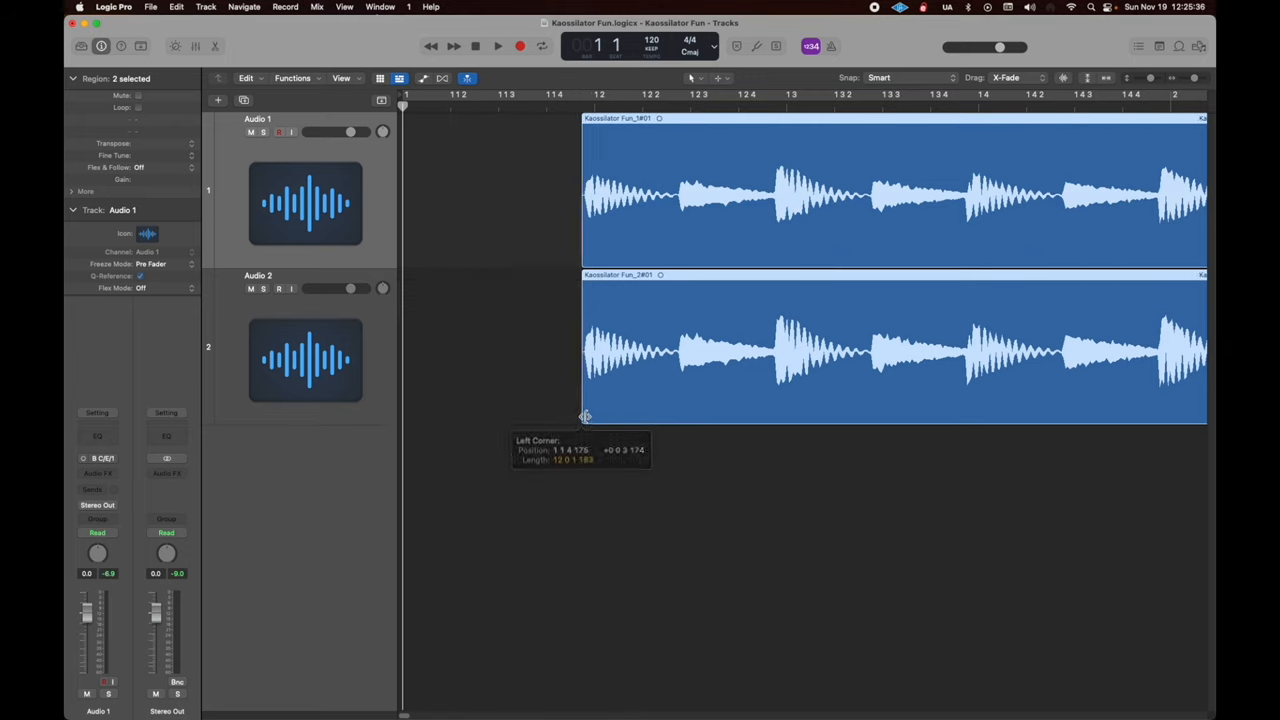
{"action": "mouse_move", "coordinate": [712, 120]}
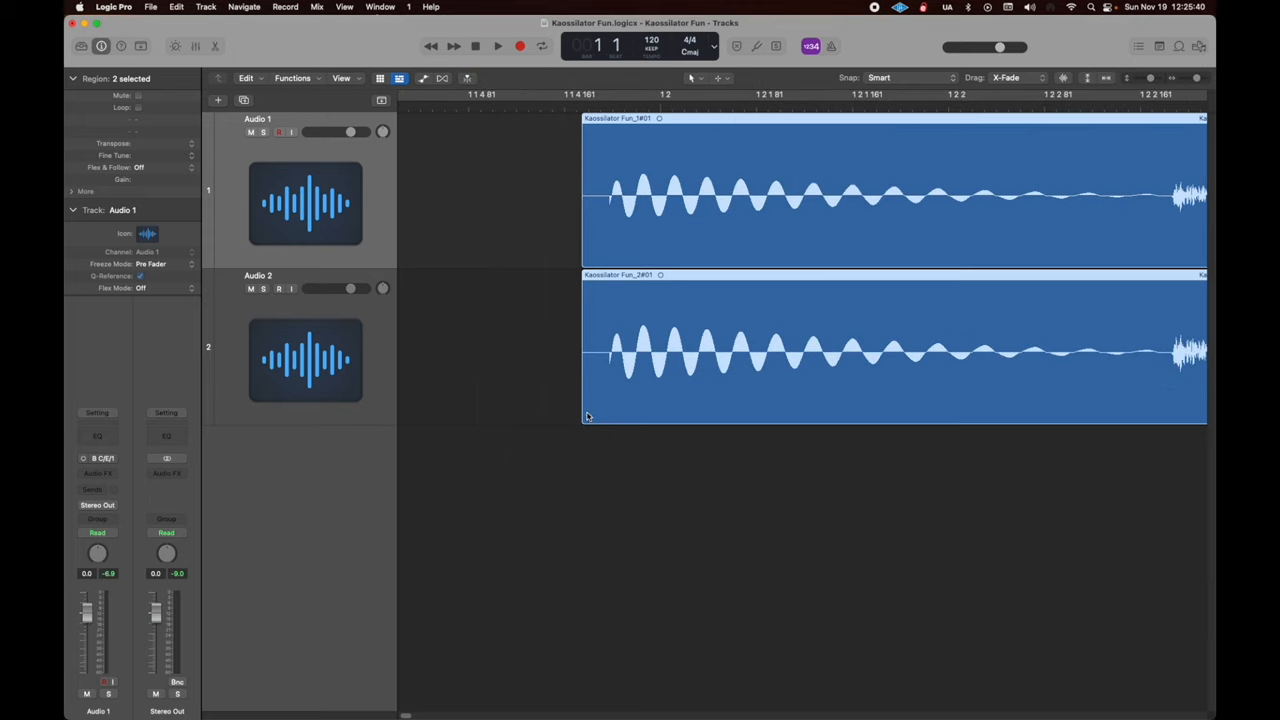
{"action": "left_click_drag", "start_coordinate": [584, 414], "coordinate": [608, 414]}
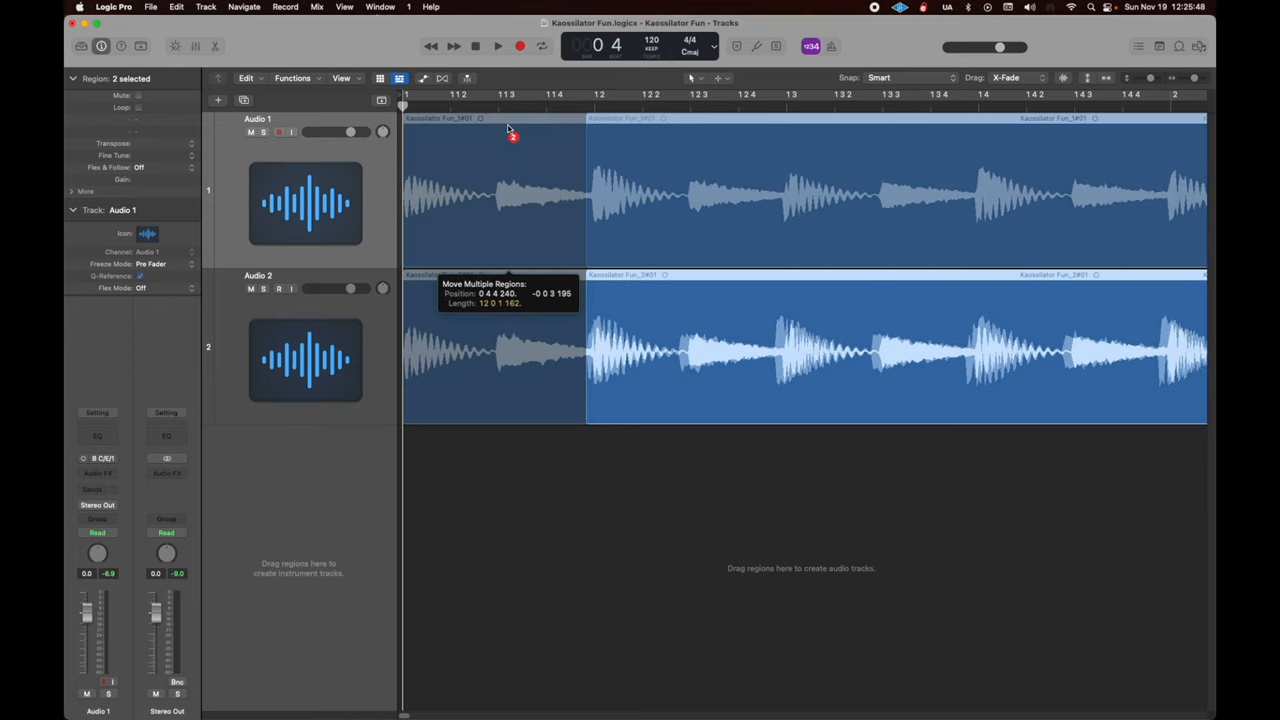
{"action": "left_click_drag", "start_coordinate": [512, 136], "coordinate": [404, 136]}
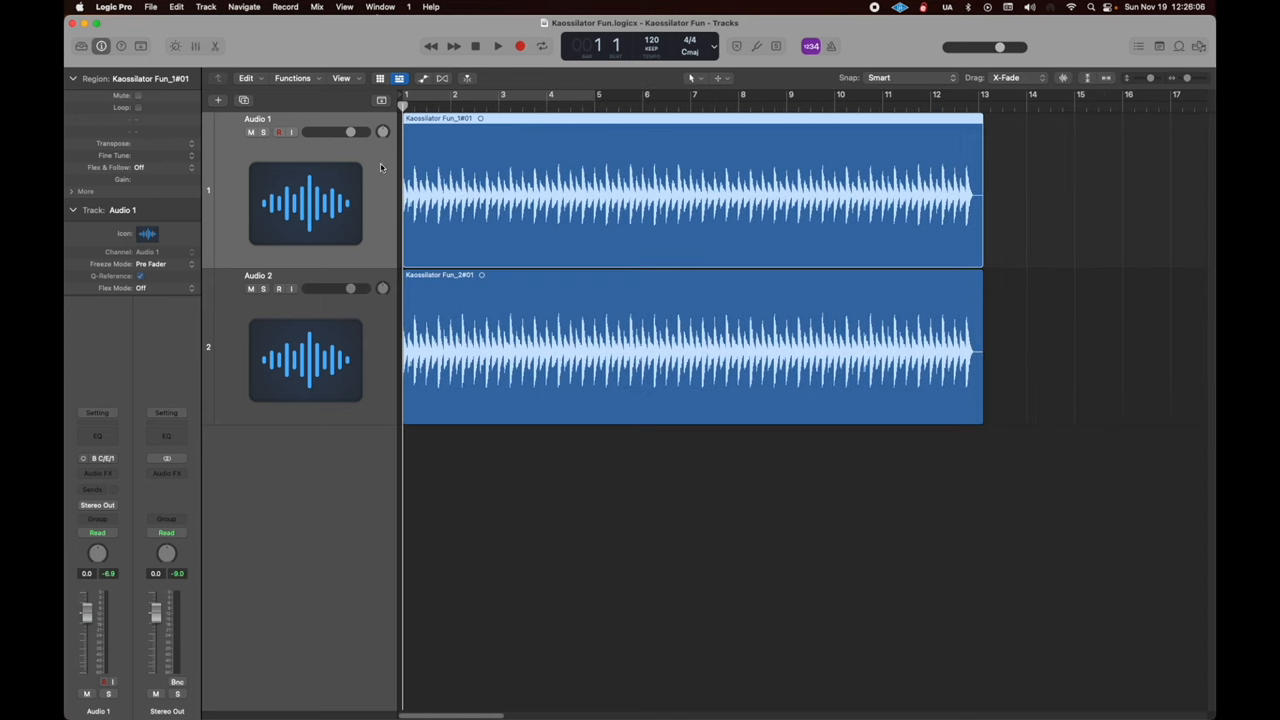
{"action": "mouse_move", "coordinate": [342, 204]}
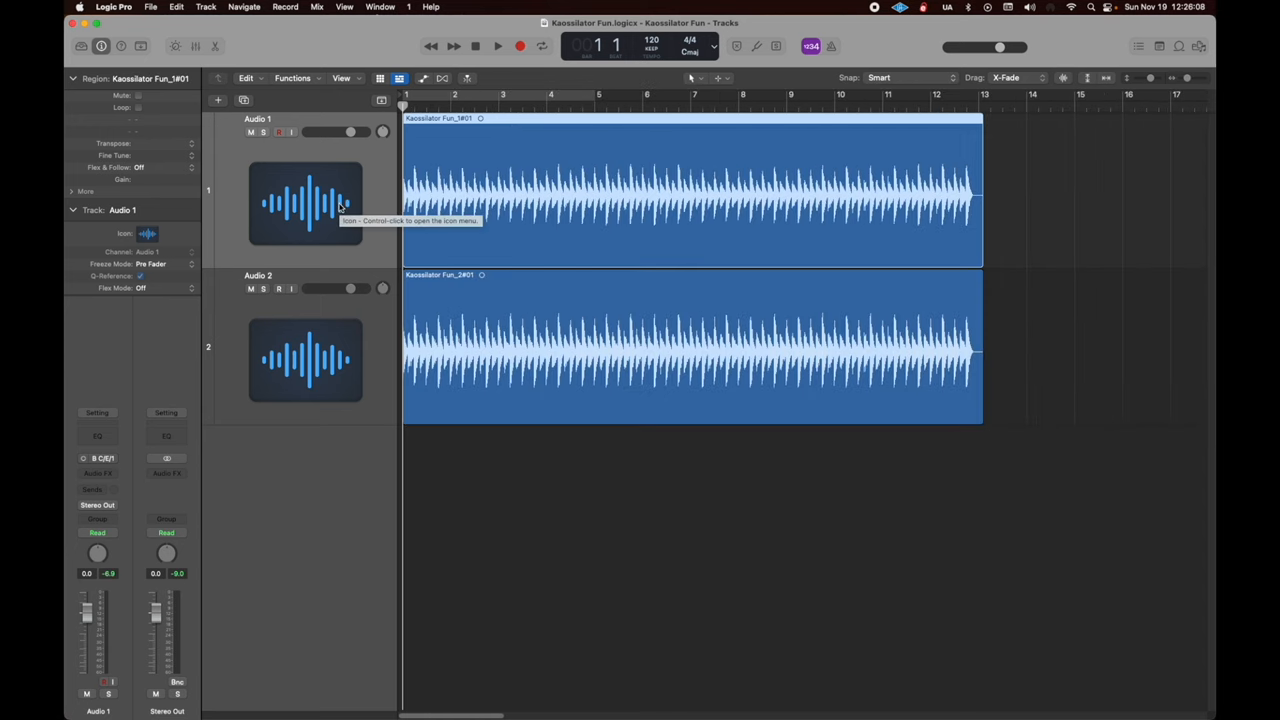
{"action": "mouse_move", "coordinate": [100, 490]}
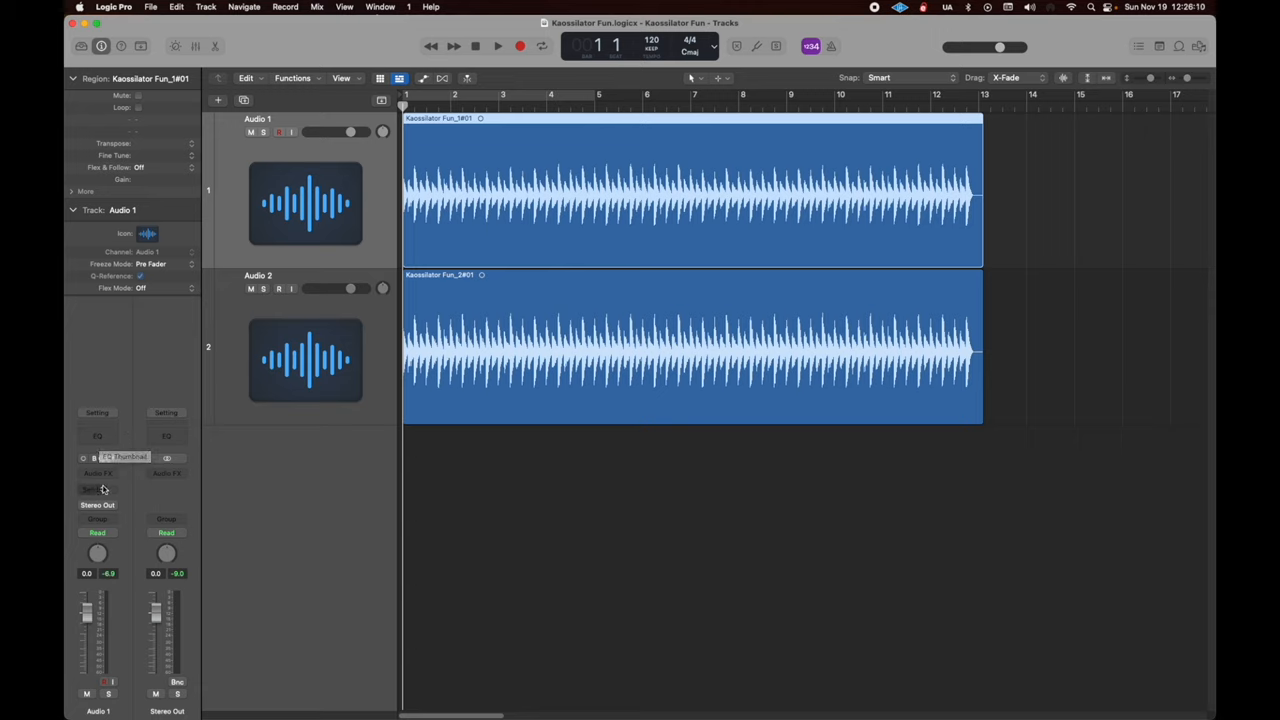
Insert a Metering > BPM Counter on Audio 1 and play back to measure the tempo.
{"action": "left_click", "coordinate": [130, 472]}
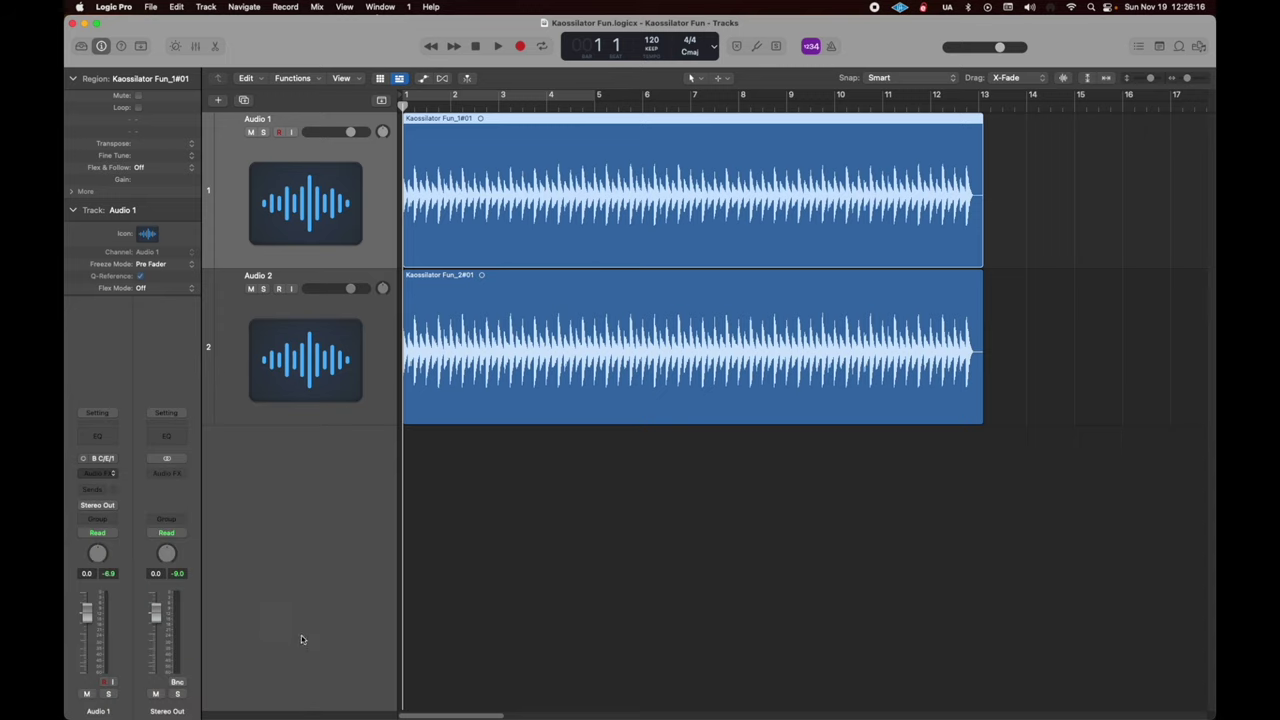
{"action": "left_click", "coordinate": [96, 468]}
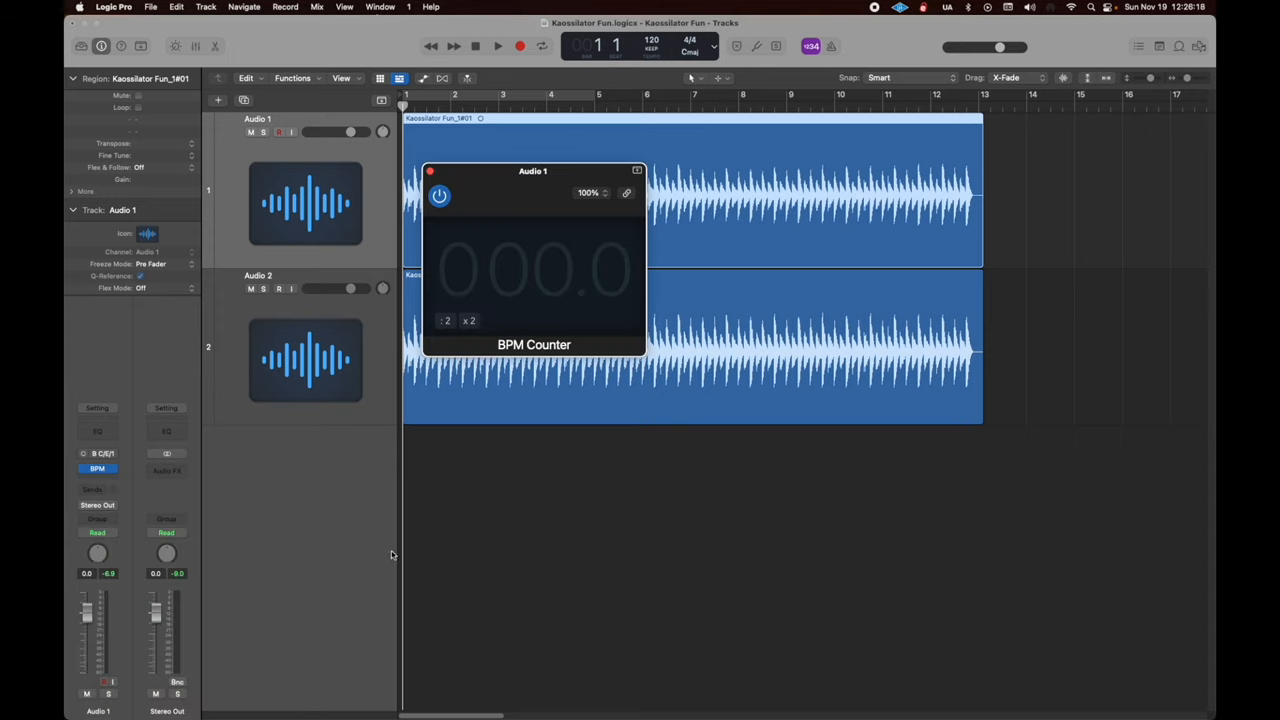
{"action": "left_click", "coordinate": [498, 46]}
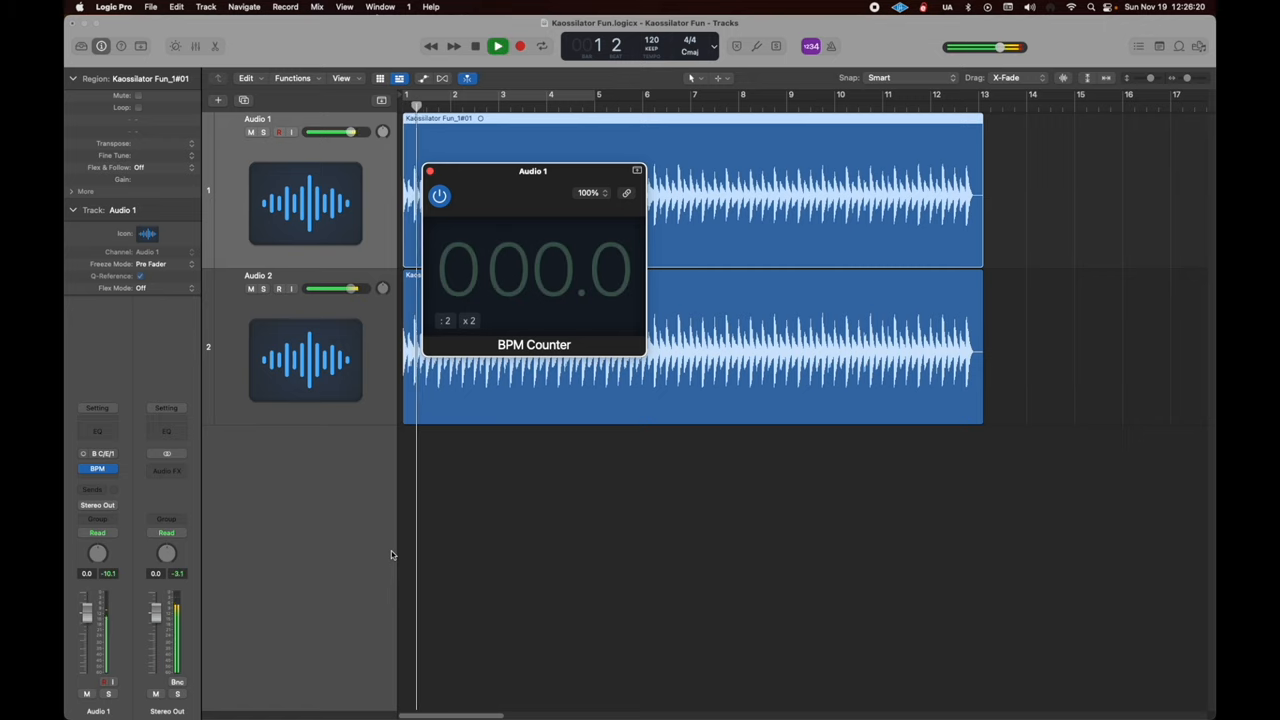
{"action": "left_click", "coordinate": [496, 46]}
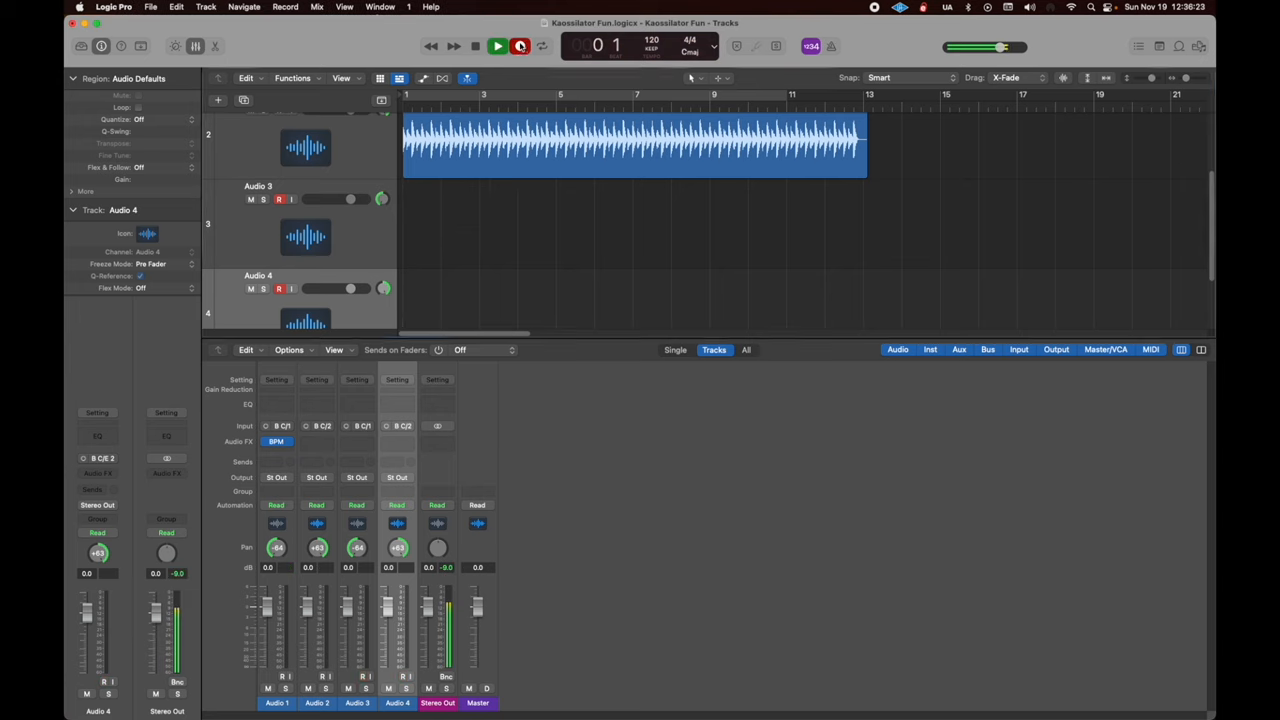
Stop the current take, arm Audio 5 and 6, record new Kassellator takes onto them, then stop.
{"action": "left_click", "coordinate": [498, 46]}
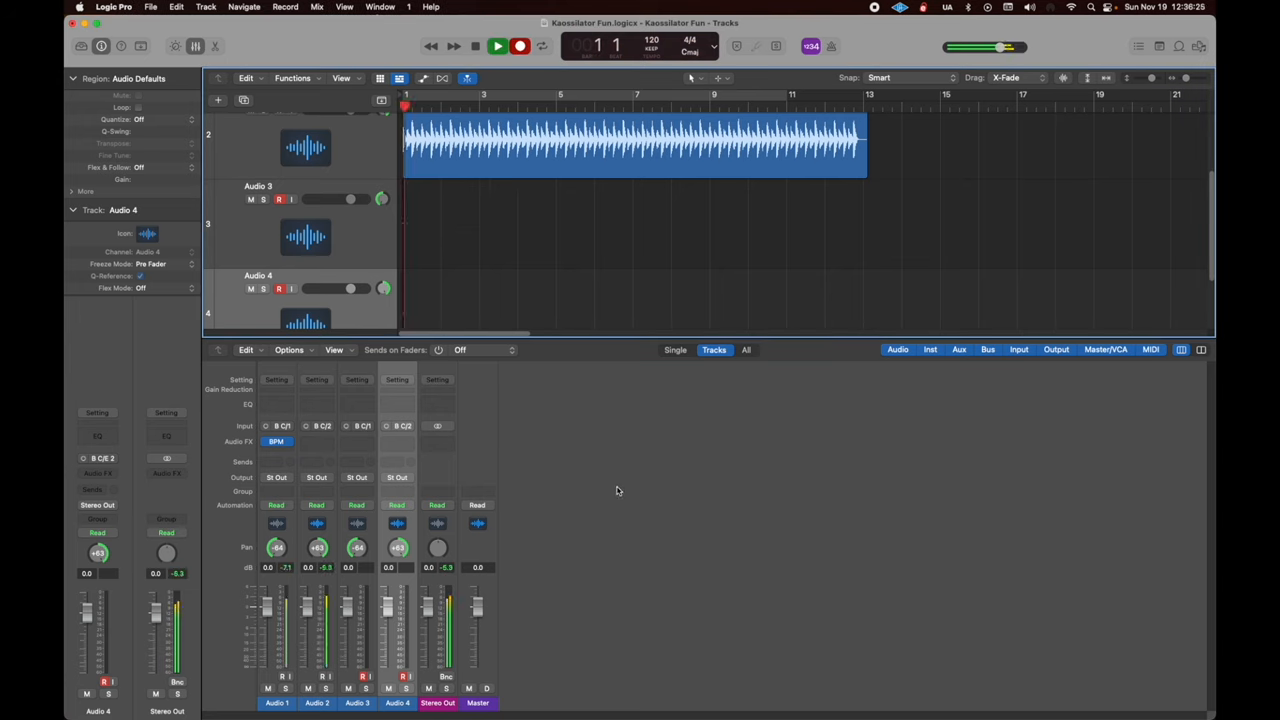
{"action": "left_click", "coordinate": [498, 46]}
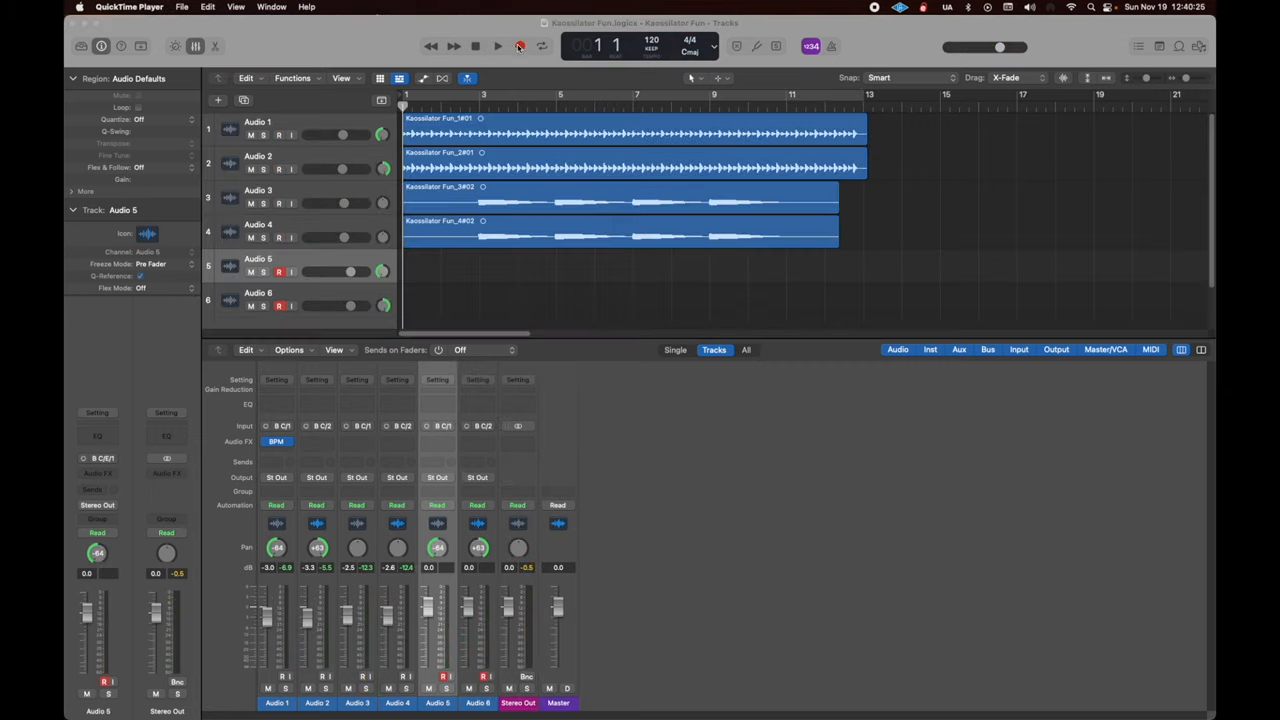
{"action": "left_click", "coordinate": [498, 46]}
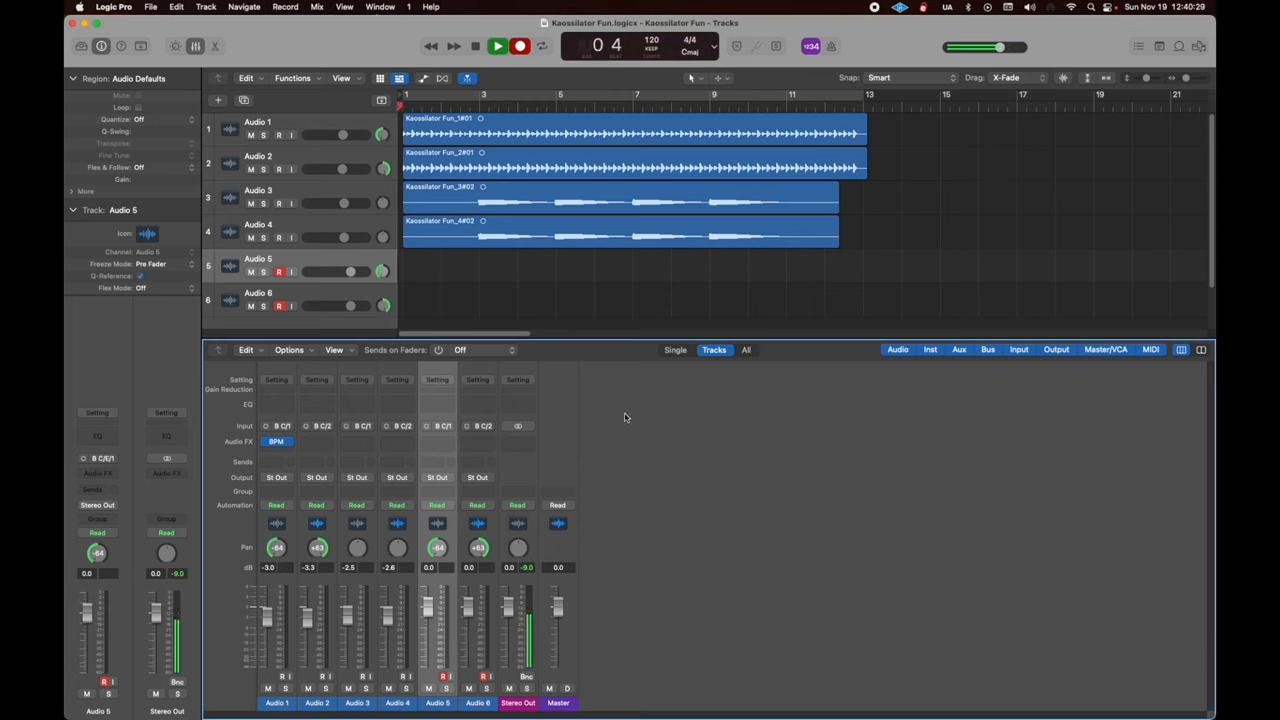
{"action": "left_click", "coordinate": [496, 46]}
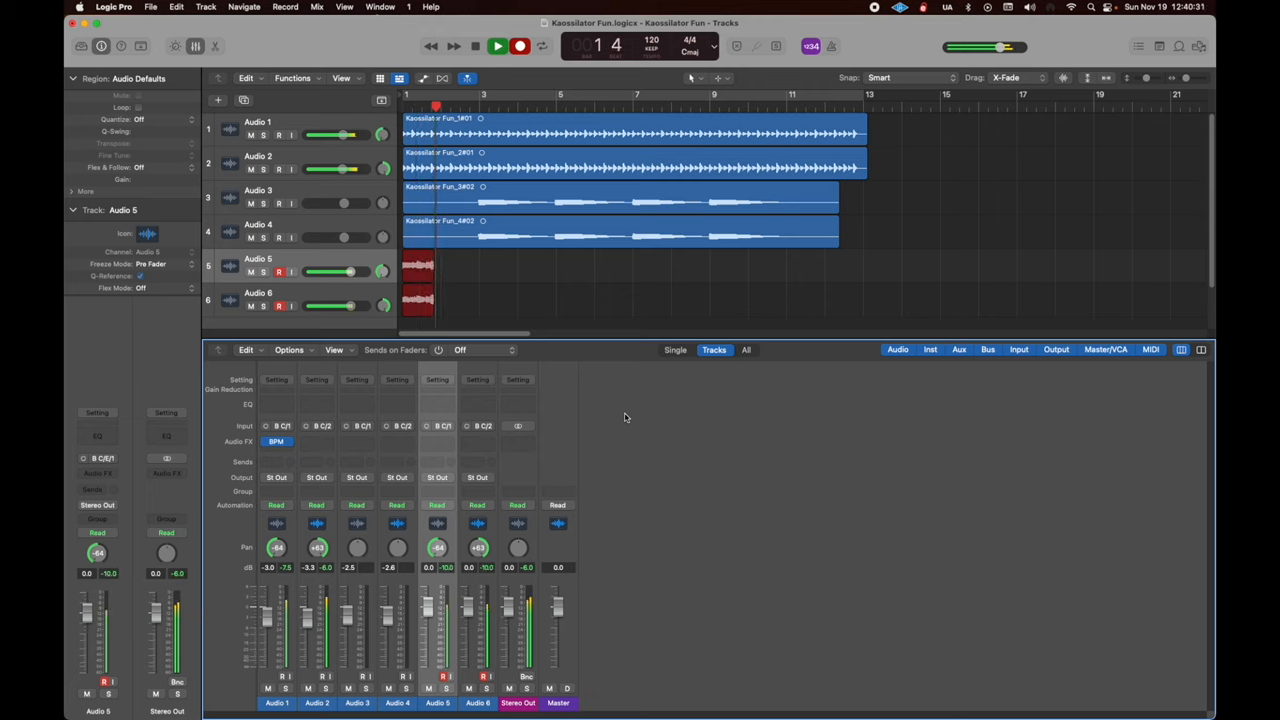
{"action": "left_click", "coordinate": [498, 46]}
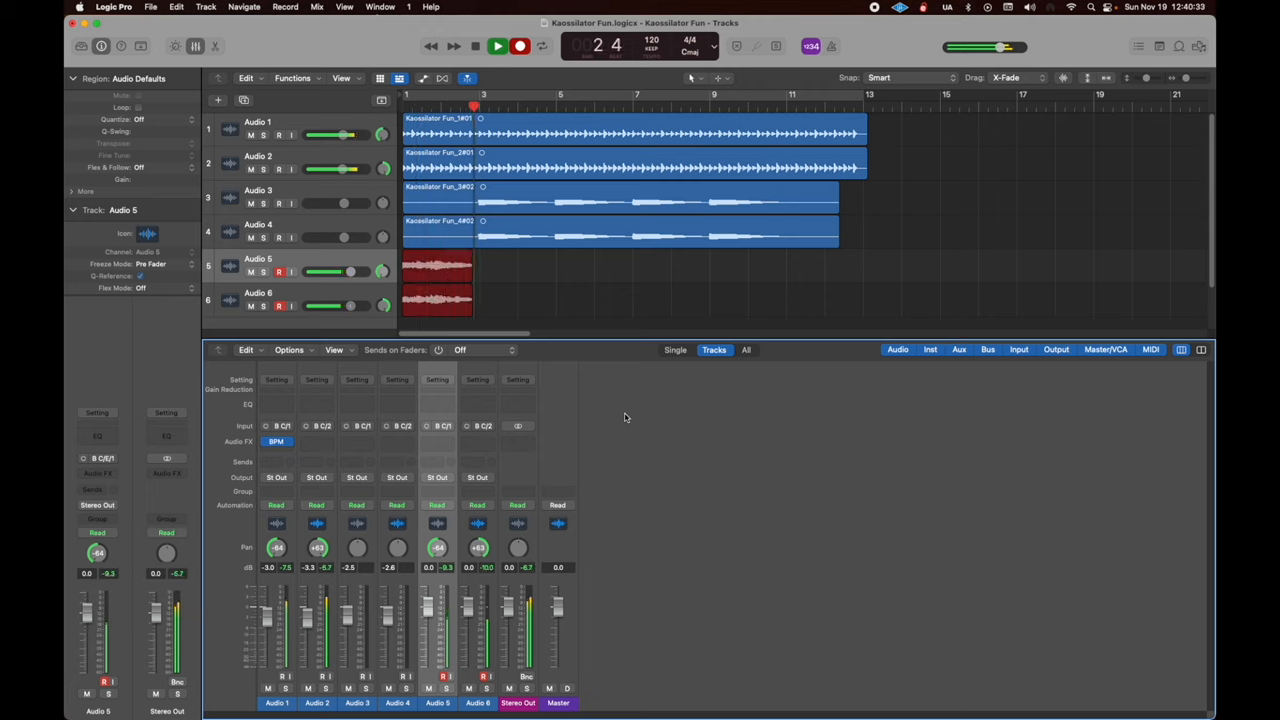
{"action": "left_click", "coordinate": [498, 46]}
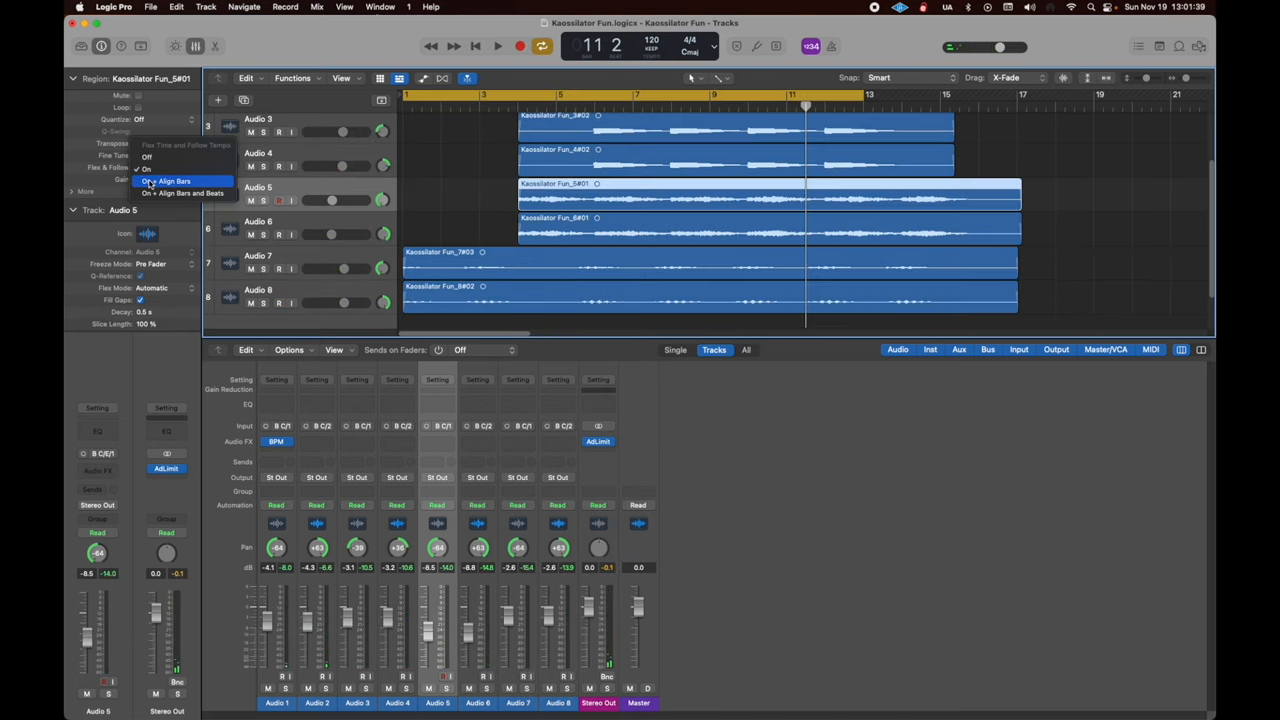
Set the Audio 6 region's Flex & Follow to On + Align Bars and play it back.
{"action": "left_click", "coordinate": [168, 180]}
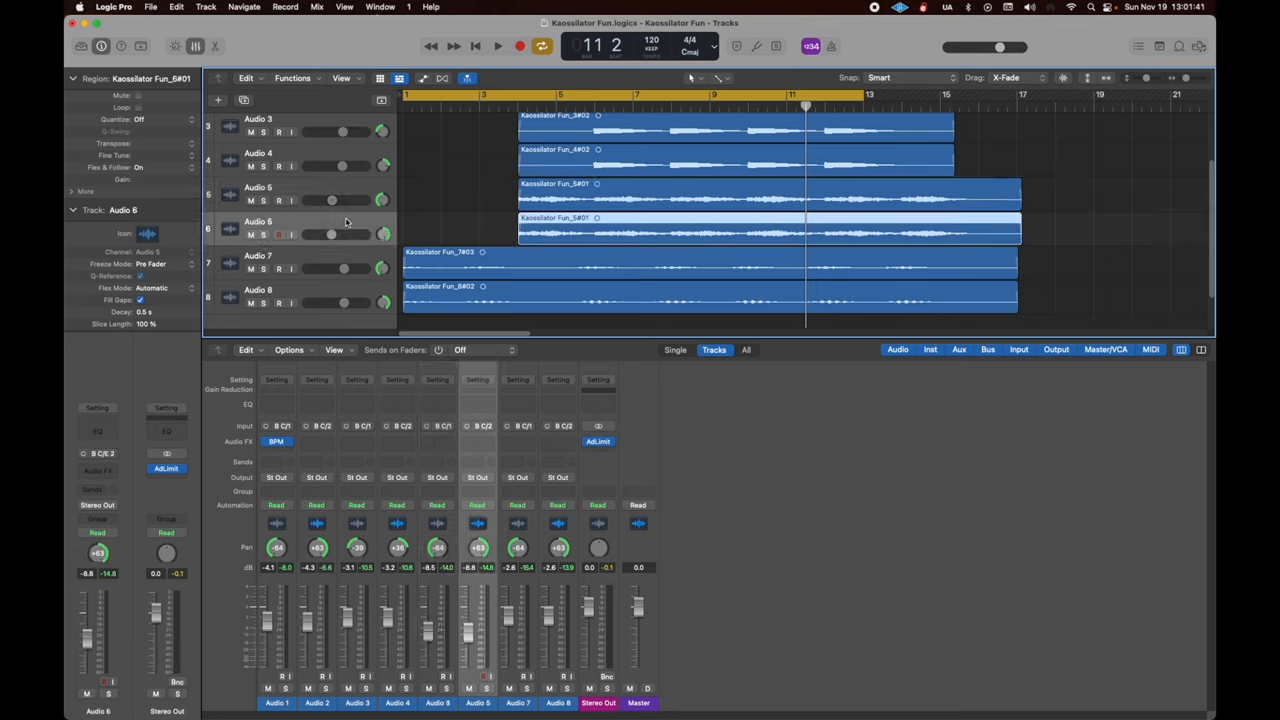
{"action": "left_click", "coordinate": [138, 168]}
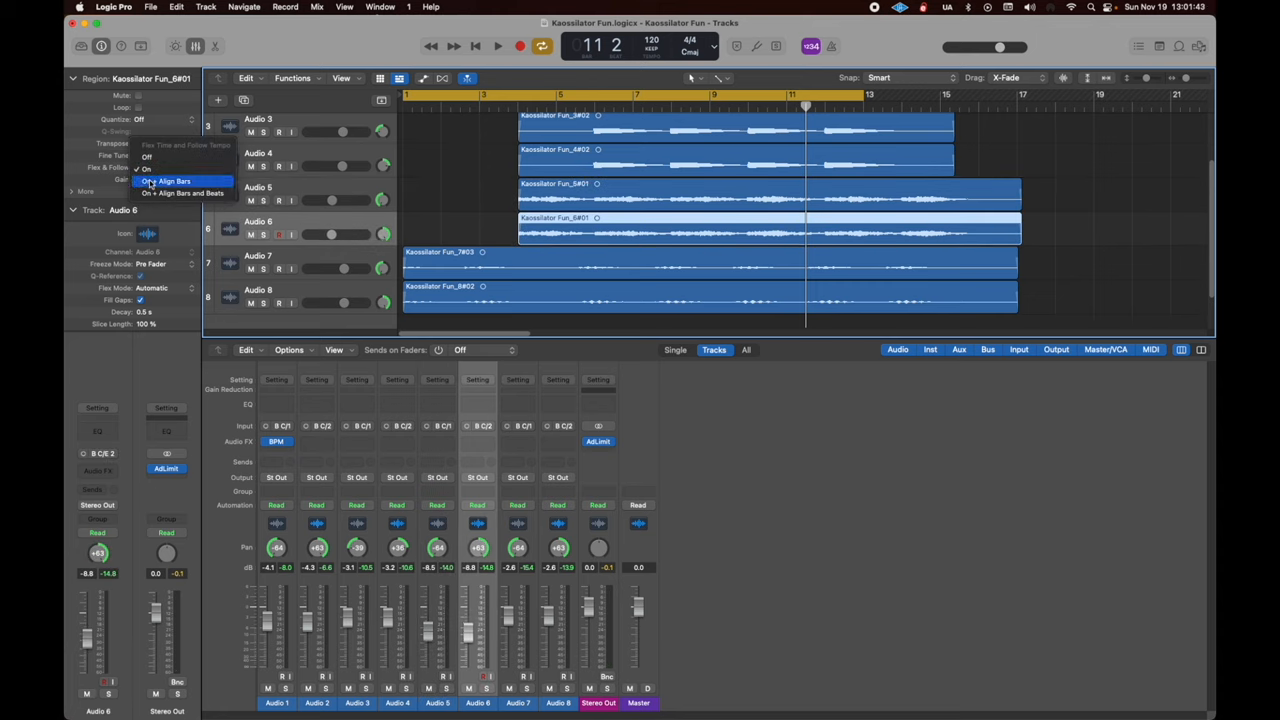
{"action": "left_click", "coordinate": [170, 180]}
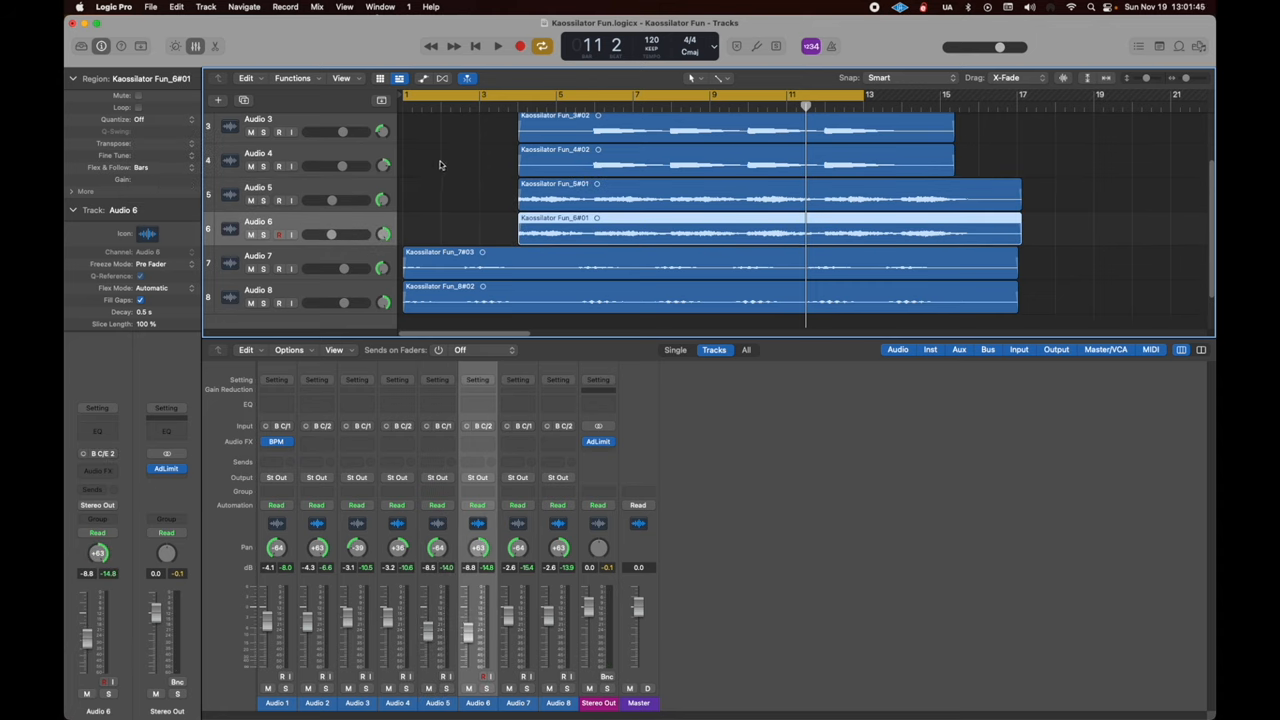
{"action": "left_click", "coordinate": [498, 46]}
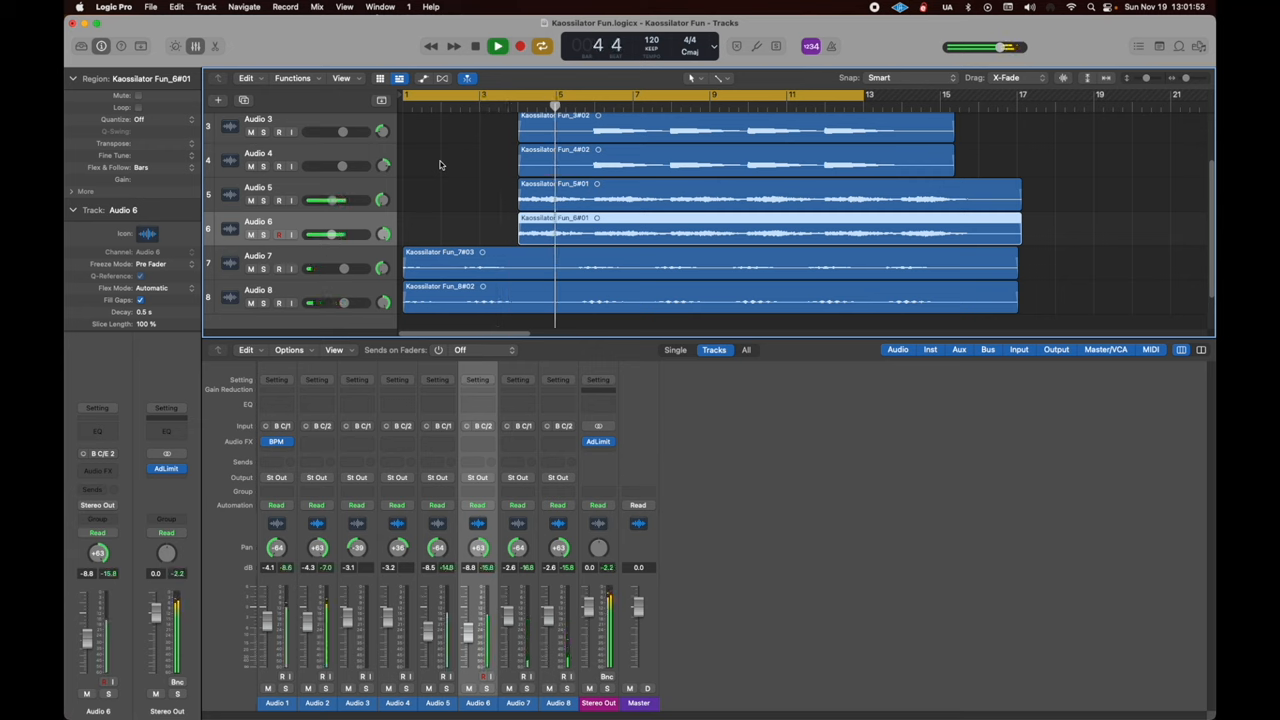
{"action": "left_click", "coordinate": [498, 46]}
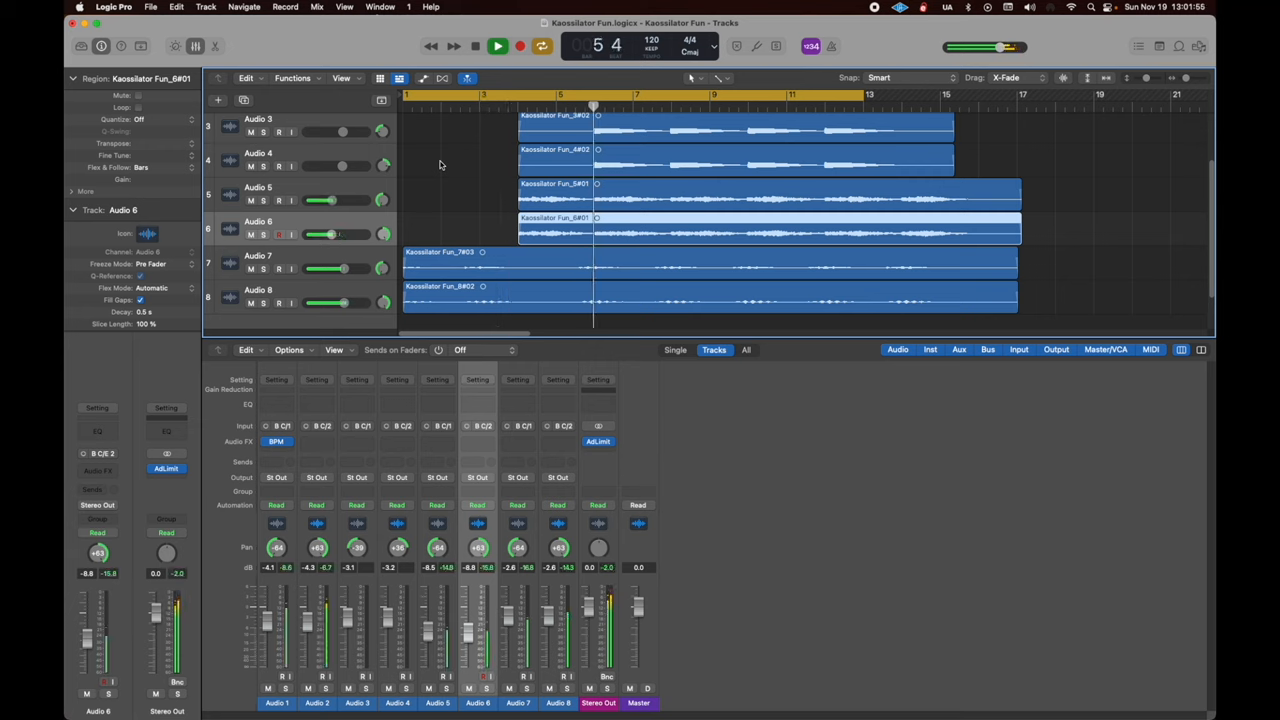